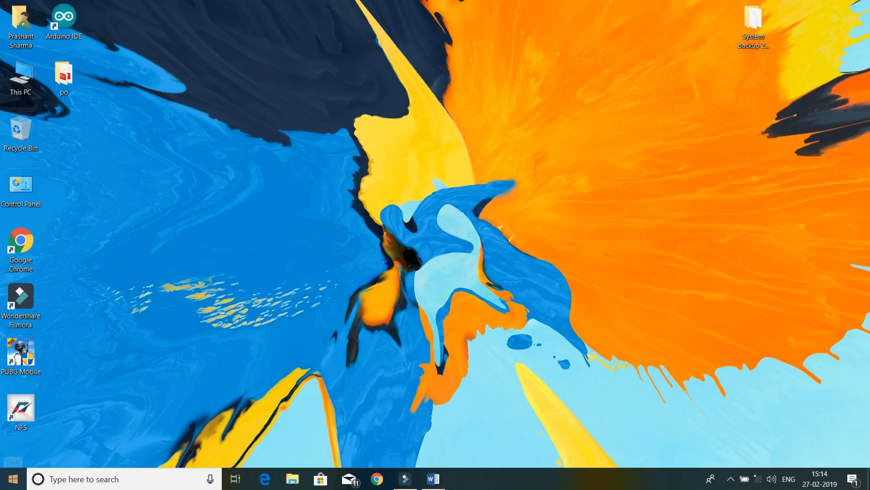
Step: Launch Mission Planner from the Windows Start menu
left_click(11, 479)
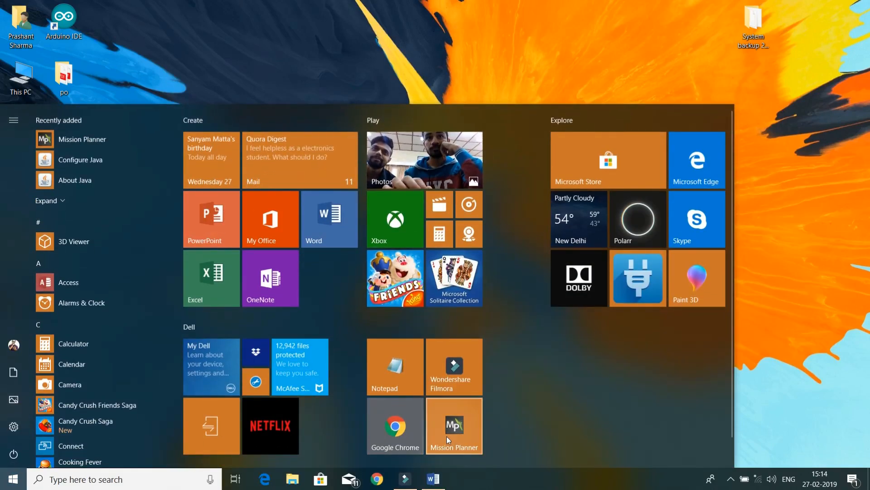
left_click(454, 427)
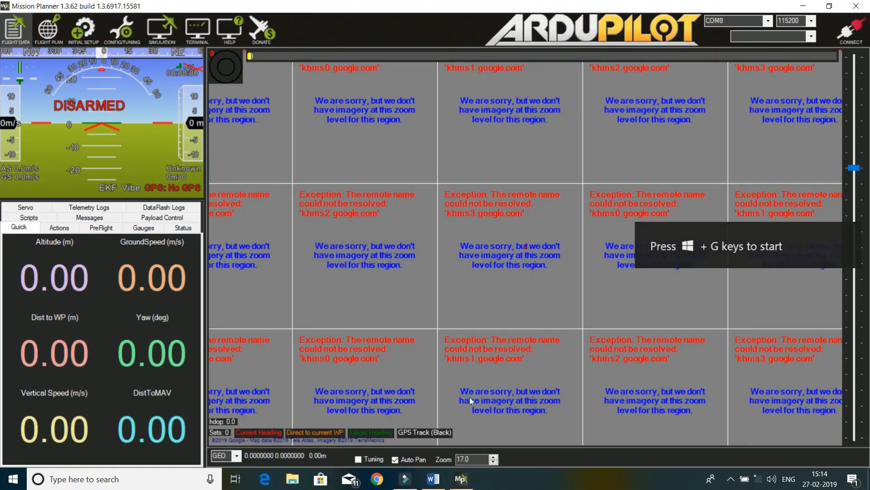
Step: Connect to the quadcopter over MAVLink and start the Initial Setup wizard
left_click(852, 31)
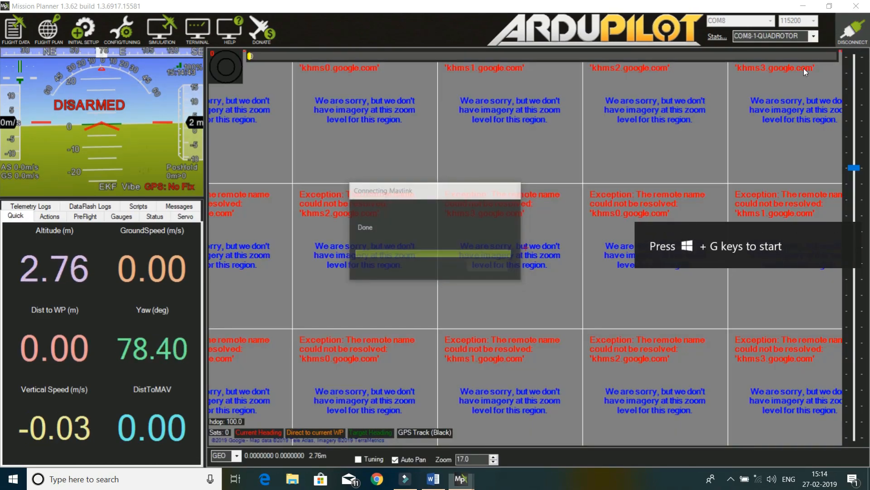
left_click(83, 29)
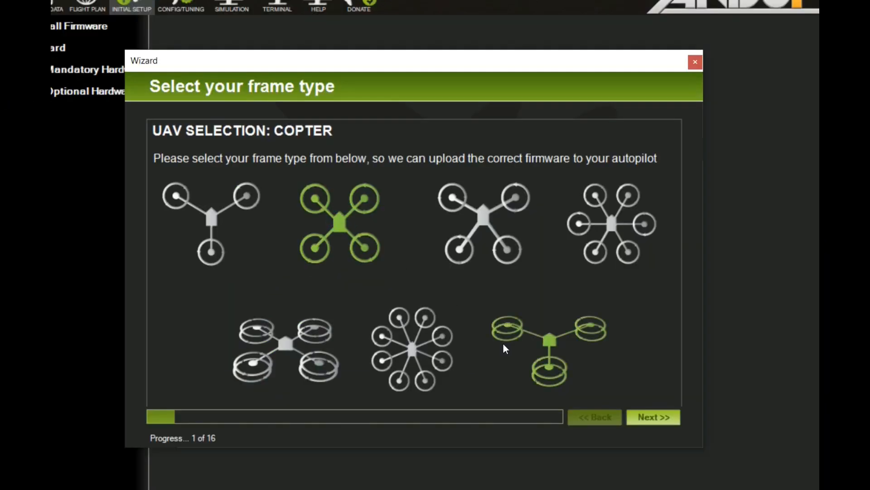
Step: Choose the quad frame with X layout and reach the accelerometer calibration page
left_click(653, 418)
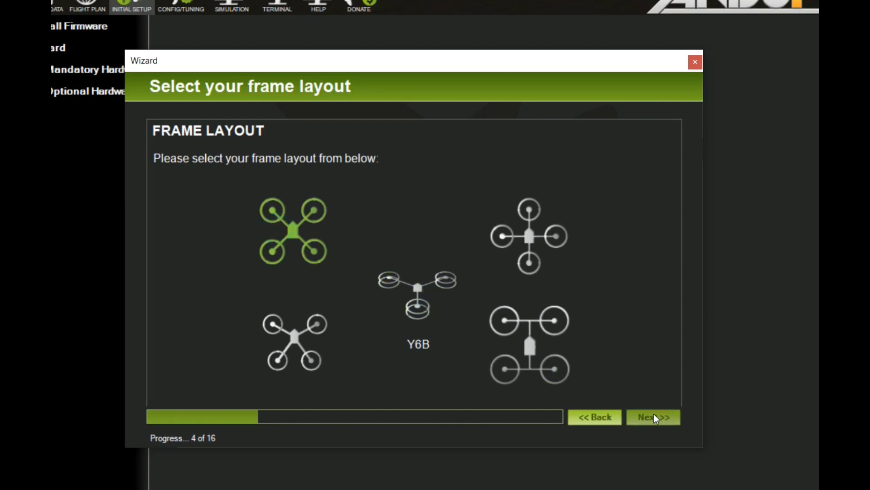
left_click(653, 417)
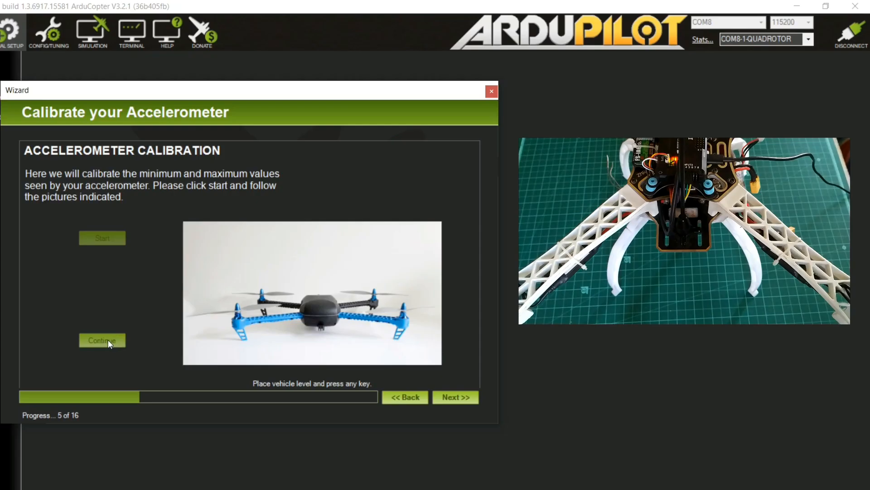
Step: Record the level and left-side accelerometer orientations and continue to compass calibration
left_click(102, 340)
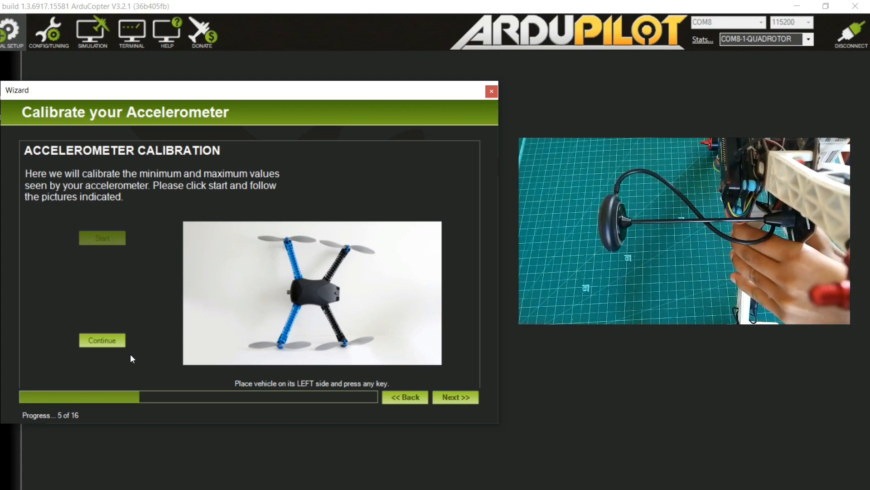
mouse_move(103, 340)
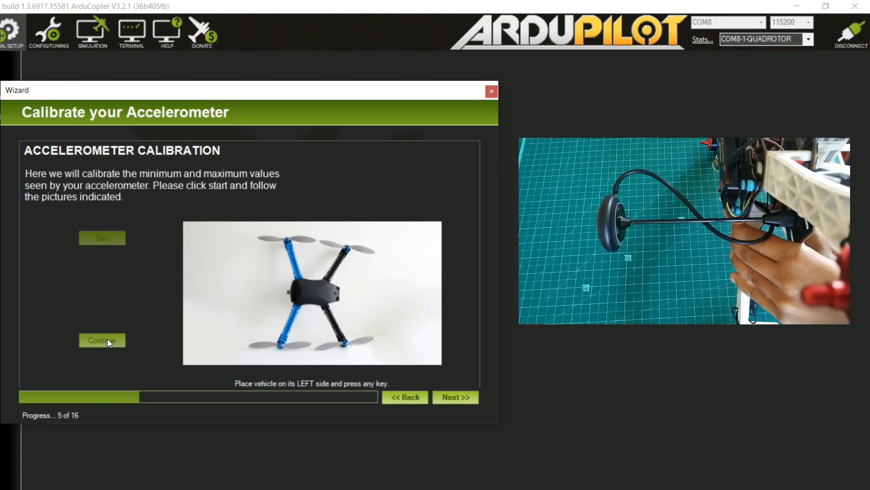
left_click(102, 340)
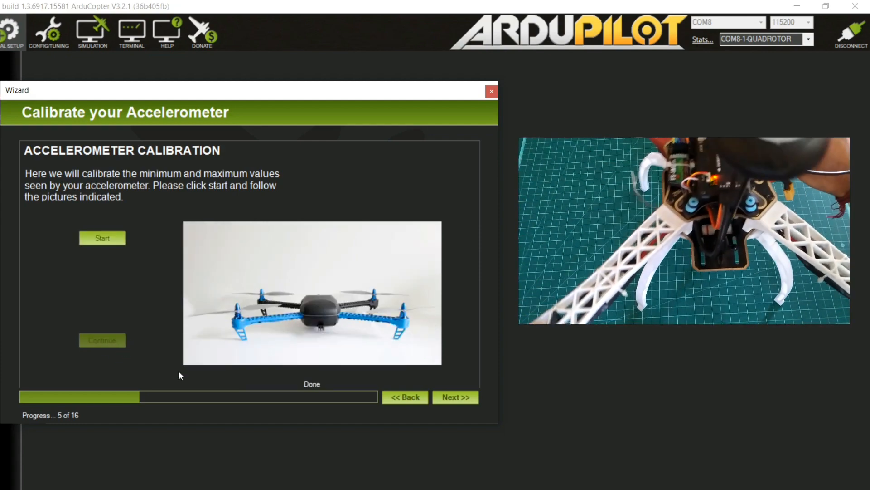
left_click(455, 397)
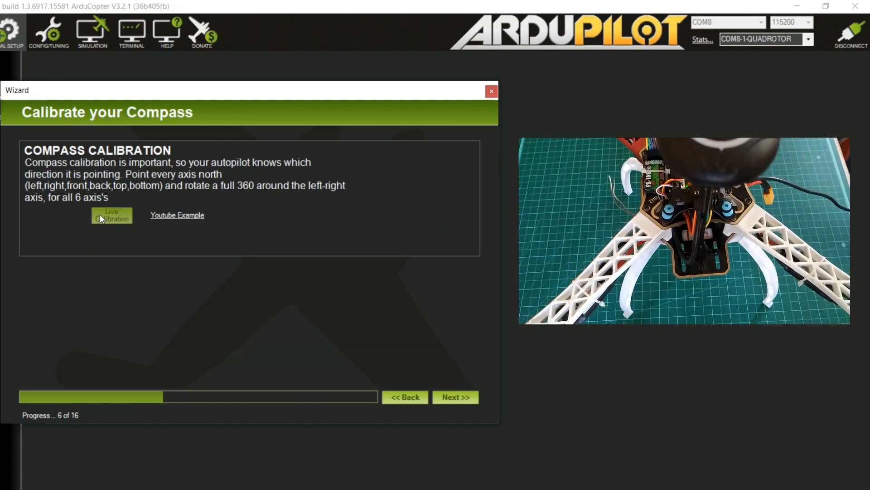
Step: Run live compass calibration and accept the new compass #1 offsets, reaching battery monitor setup
left_click(110, 215)
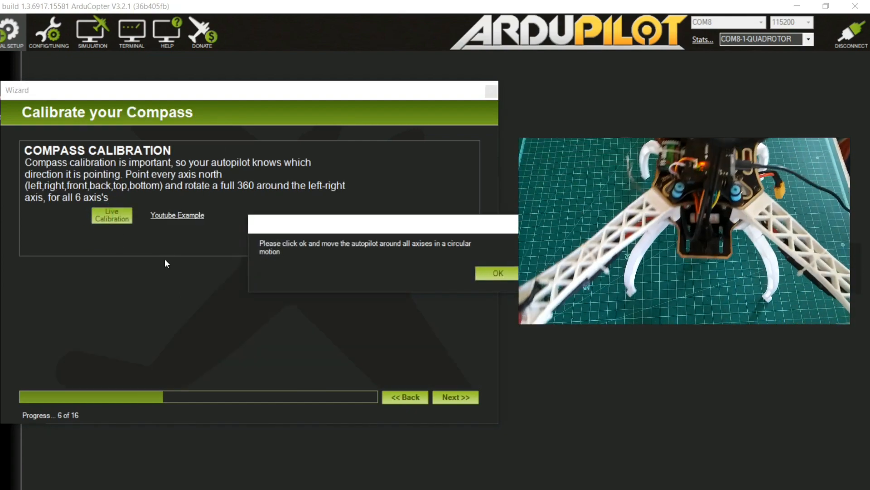
left_click(497, 273)
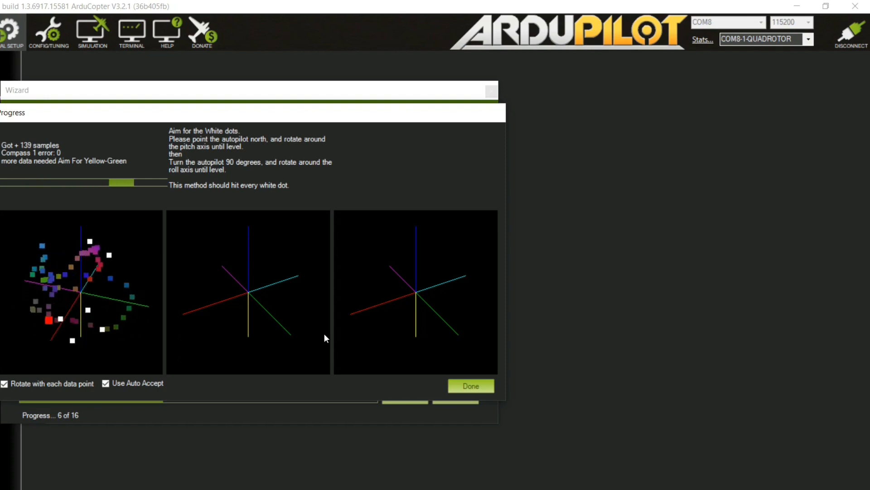
left_click(470, 385)
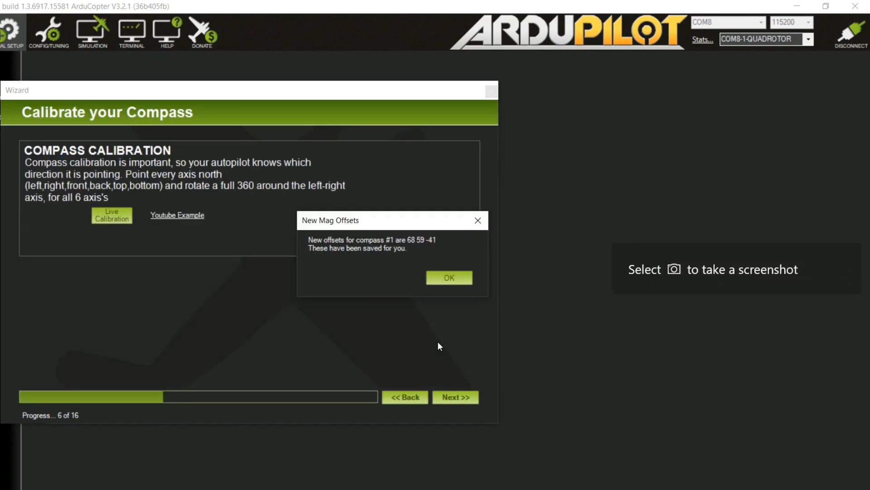
left_click(449, 277)
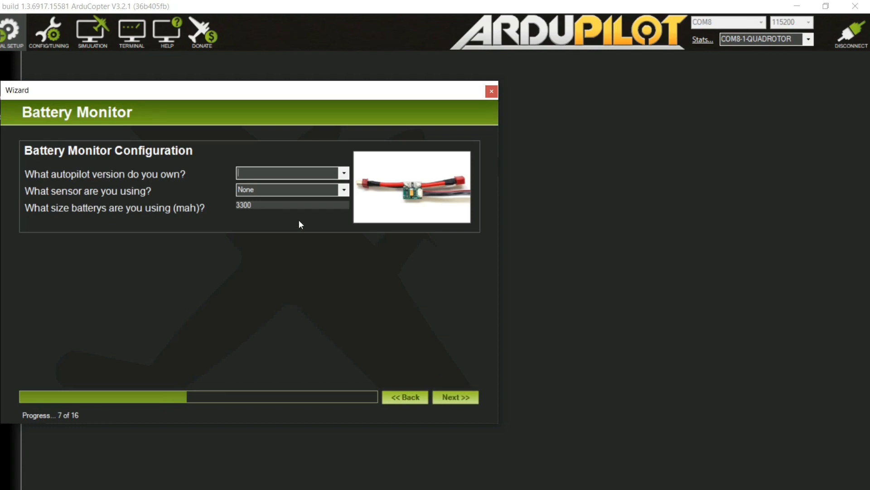
mouse_move(341, 180)
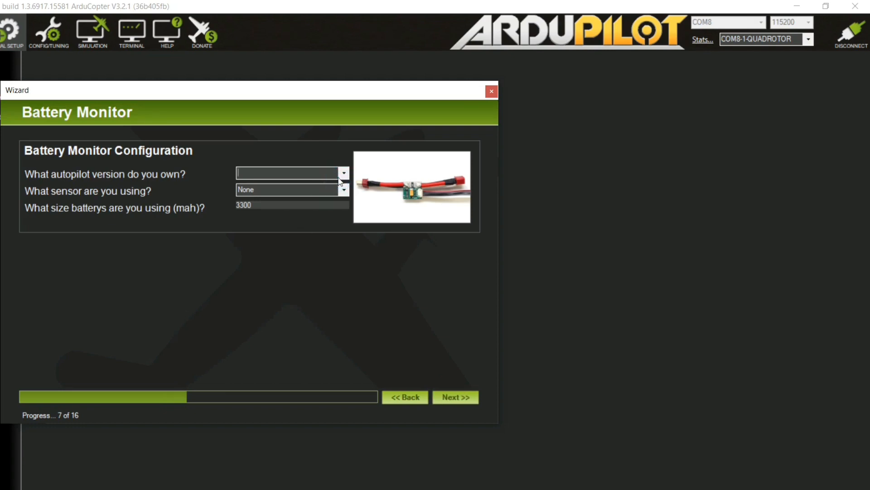
Step: Set battery monitor autopilot to 1: APM2 - 2.5 non 3DR and skip optional items to radio calibration
left_click(343, 173)
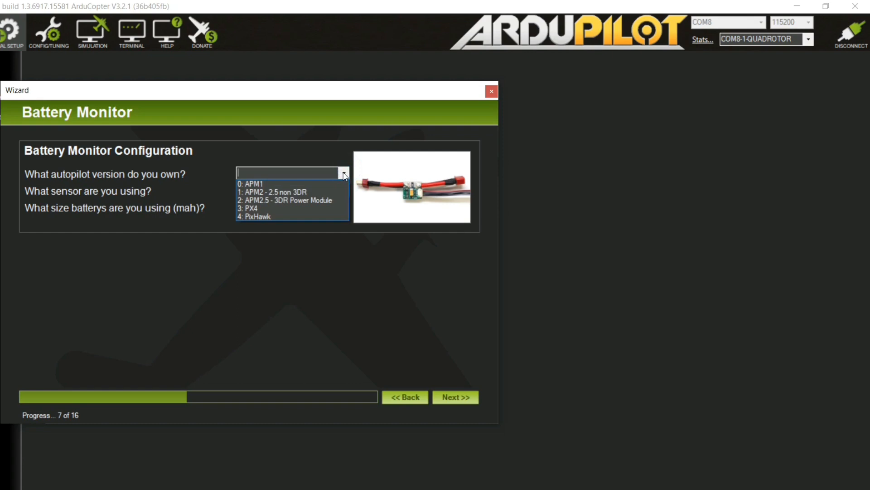
left_click(273, 192)
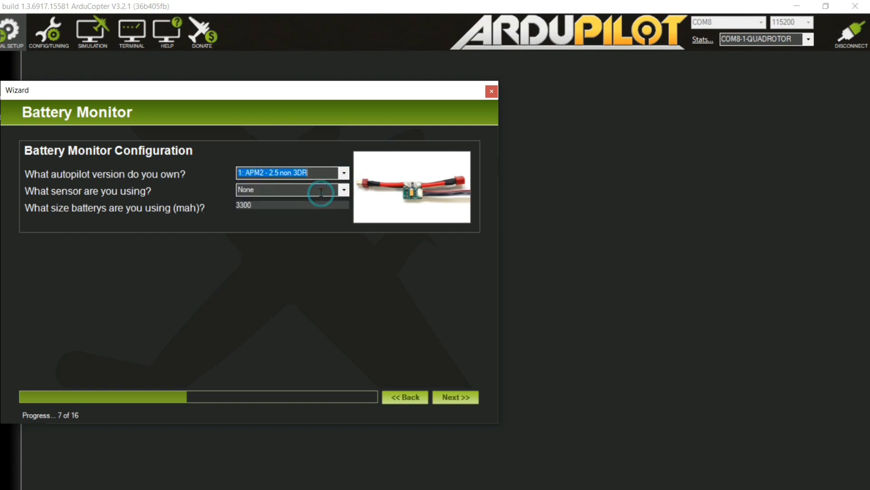
left_click(454, 398)
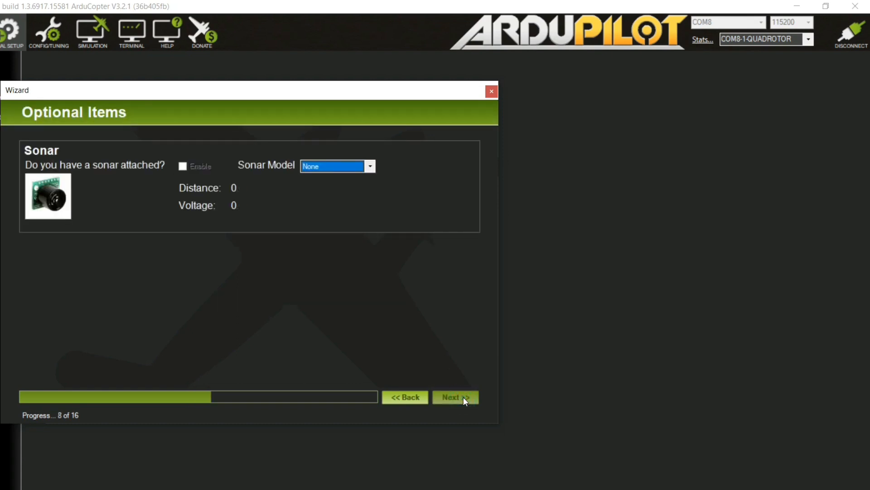
left_click(454, 397)
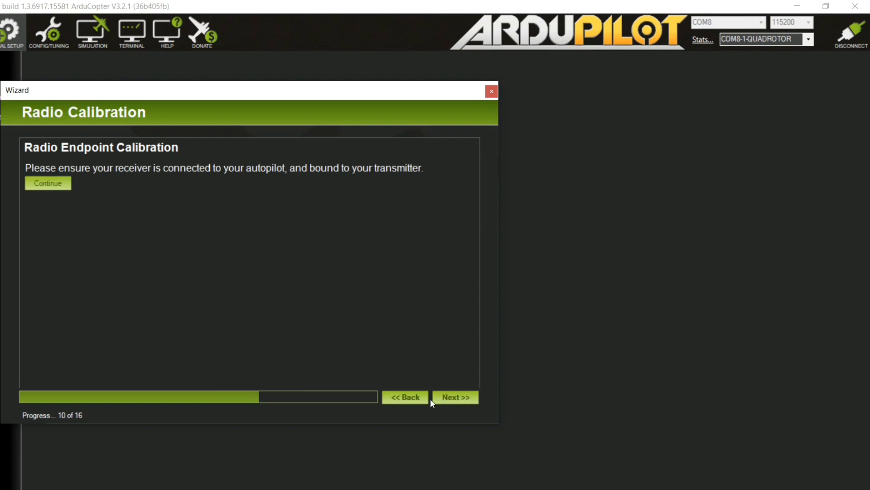
mouse_move(298, 321)
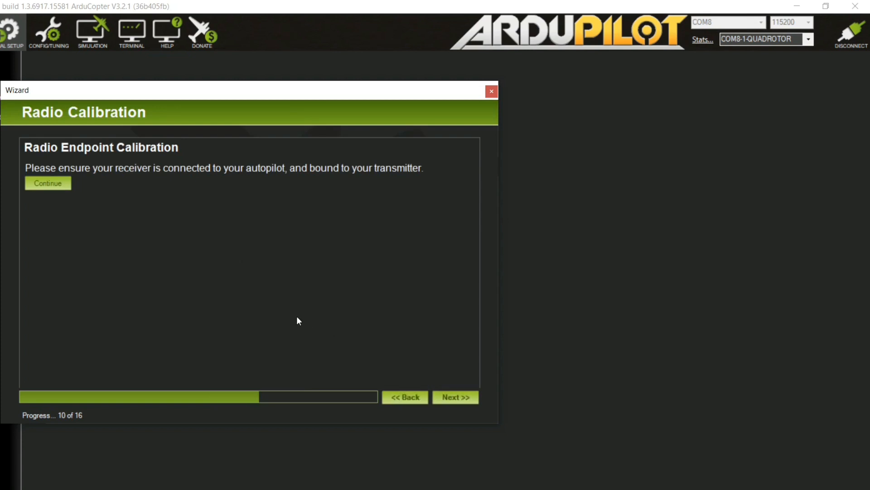
Step: Calibrate the radio by capturing every stick's min and max and accept the detected channel ranges
left_click(48, 183)
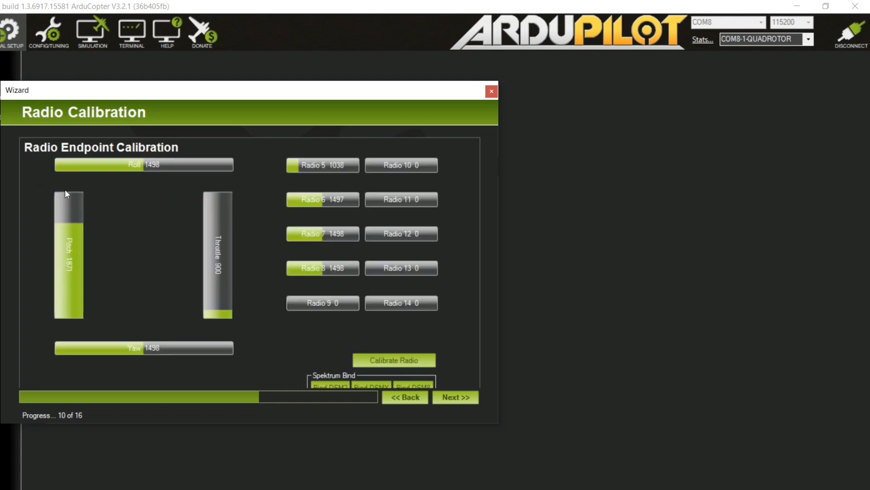
left_click(393, 360)
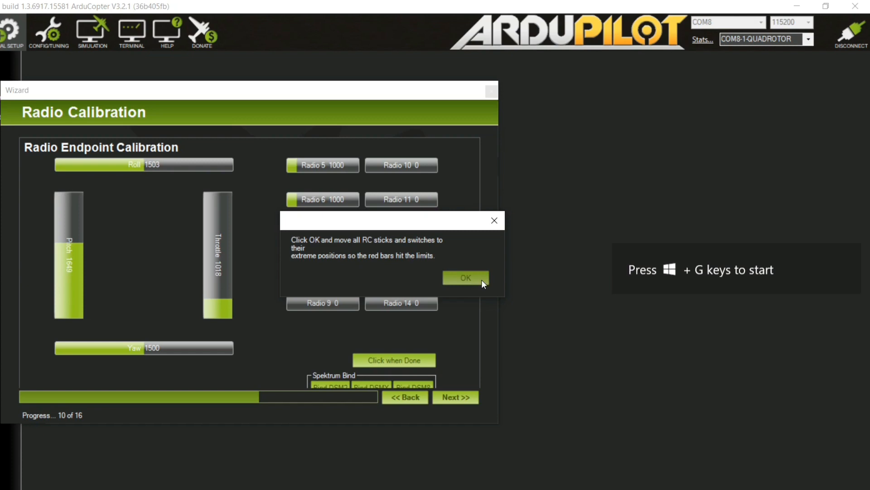
left_click(465, 277)
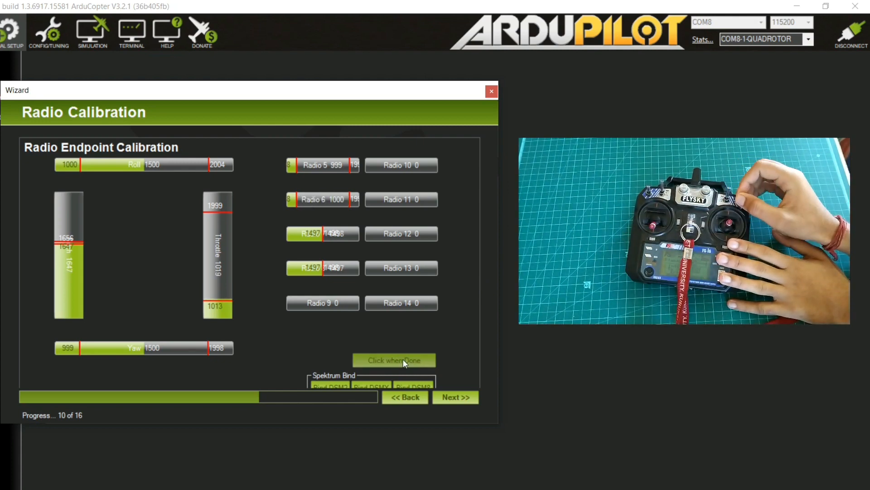
left_click(394, 360)
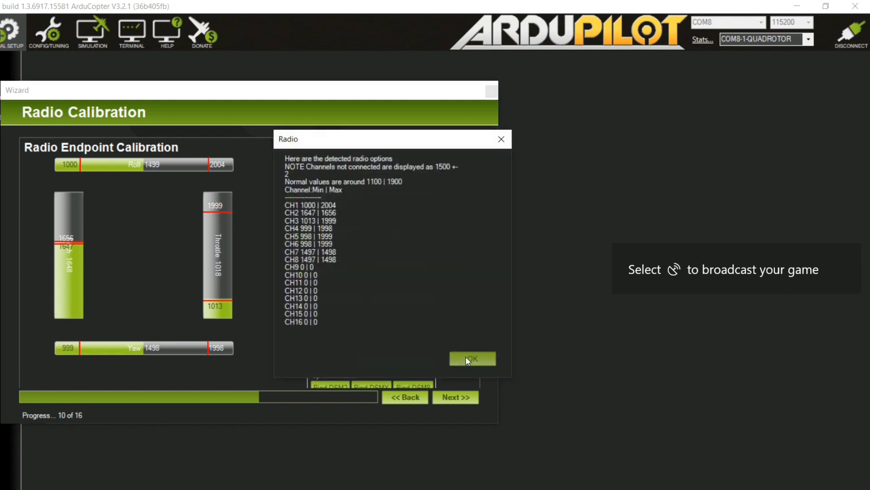
left_click(471, 358)
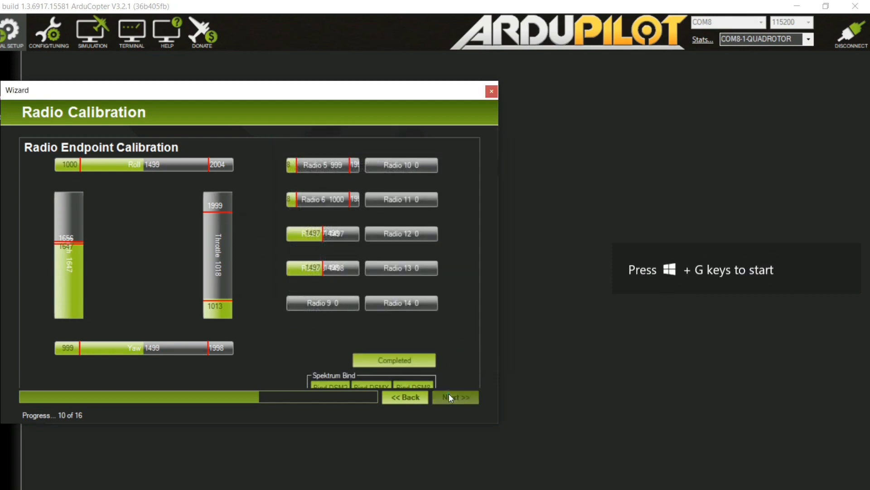
Step: Save the flight mode assignments and advance to the Verify step, 12 of 16
left_click(454, 397)
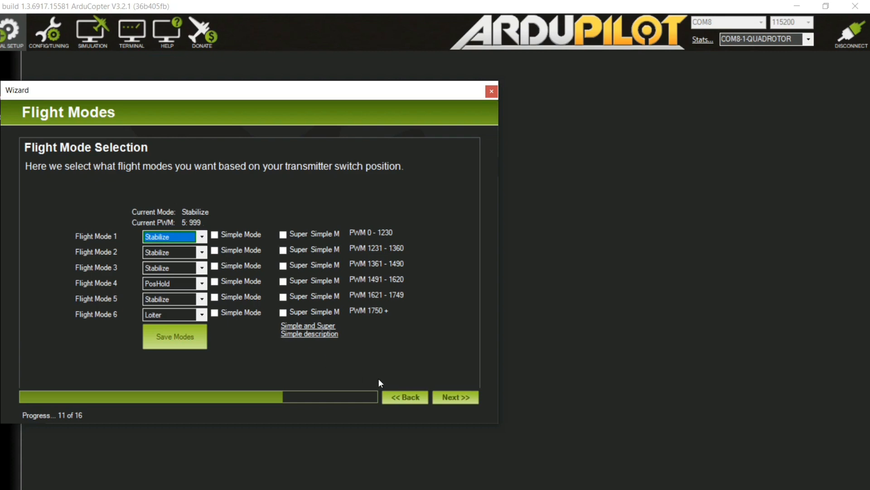
left_click(174, 336)
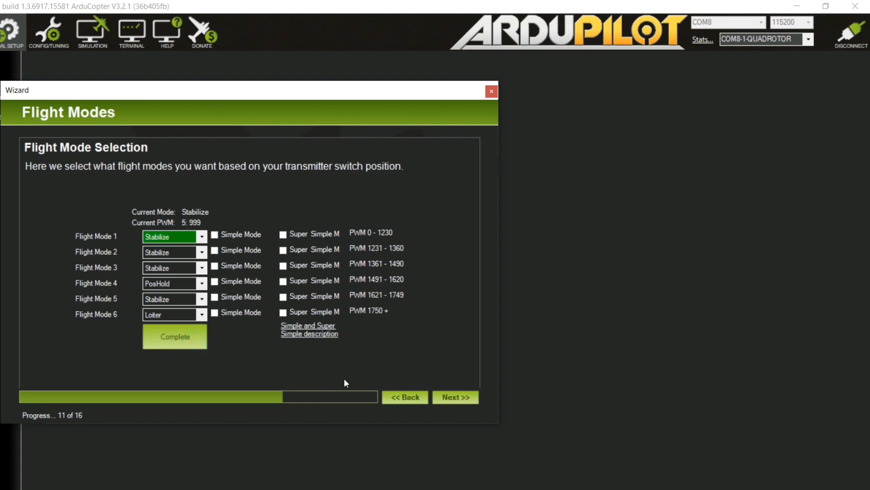
mouse_move(450, 387)
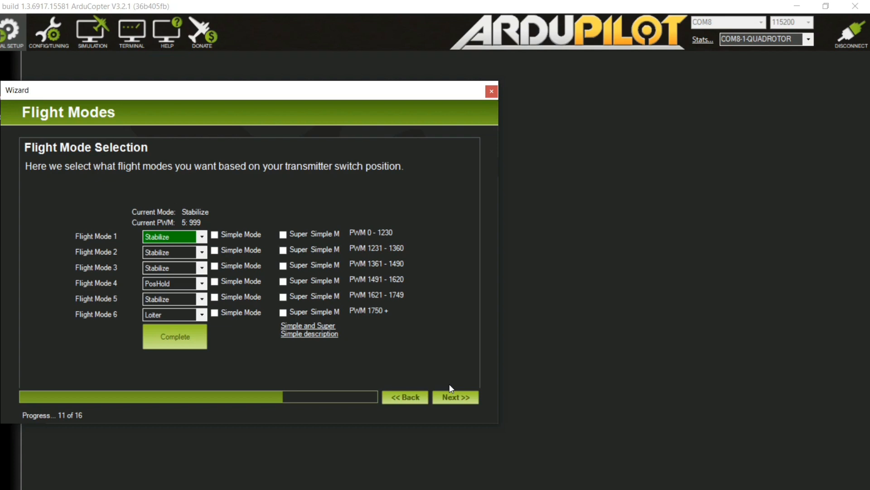
left_click(454, 397)
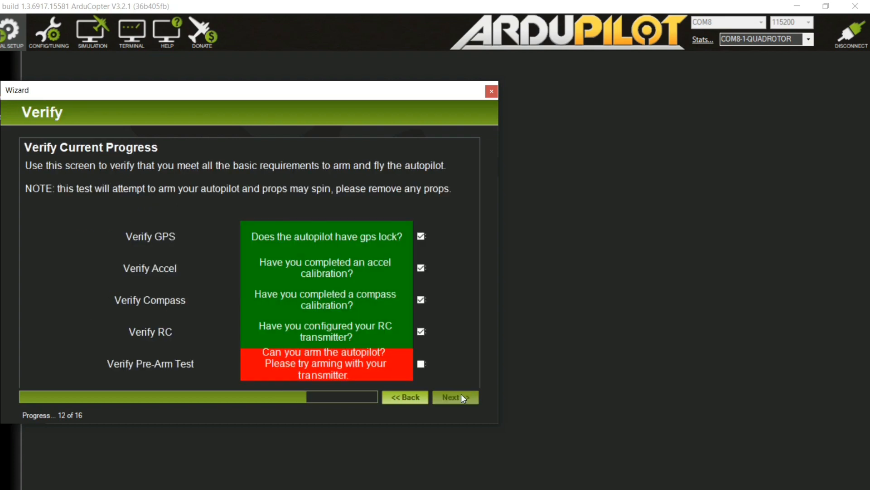